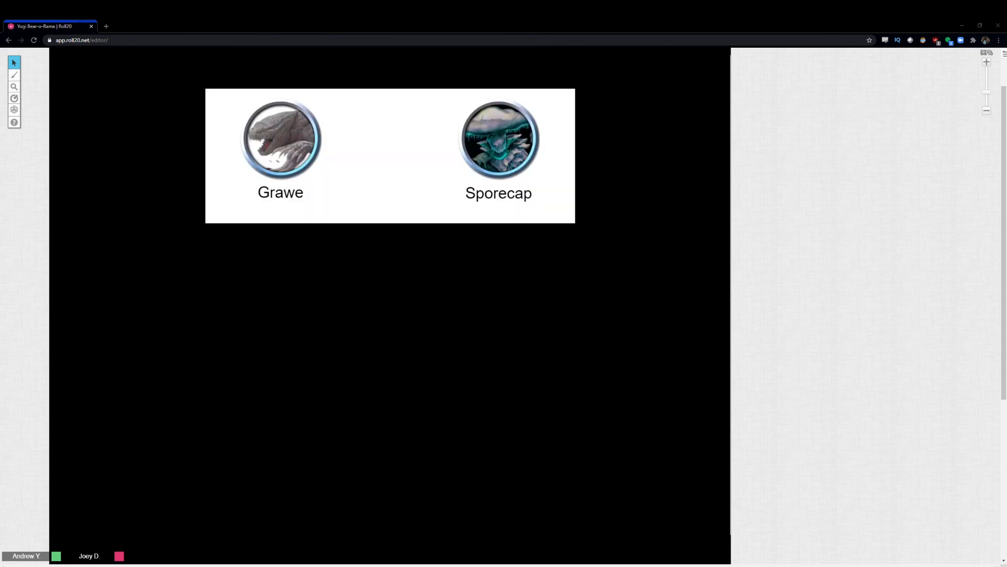
{"action": "mouse_move", "coordinate": [888, 371]}
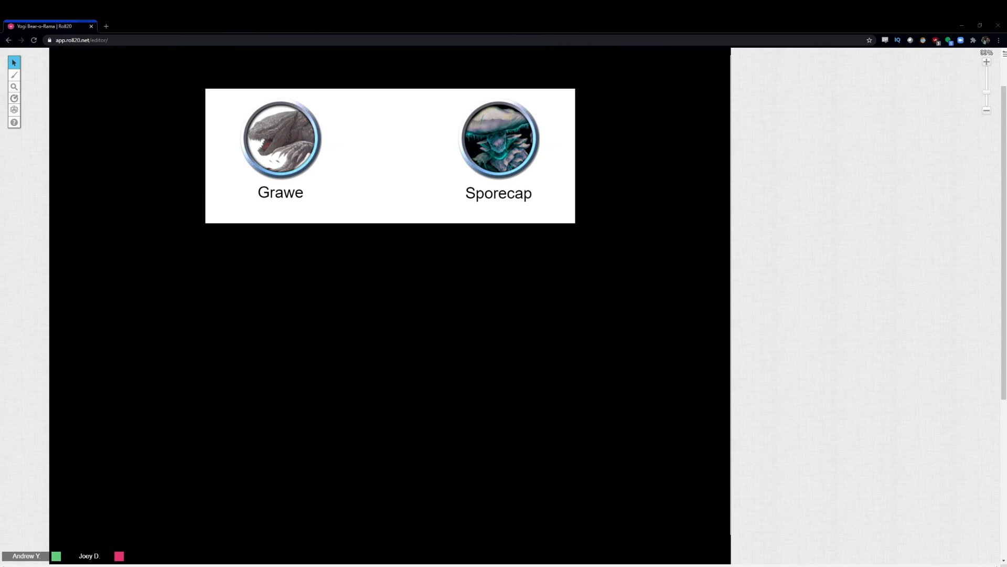
{"action": "mouse_move", "coordinate": [727, 353]}
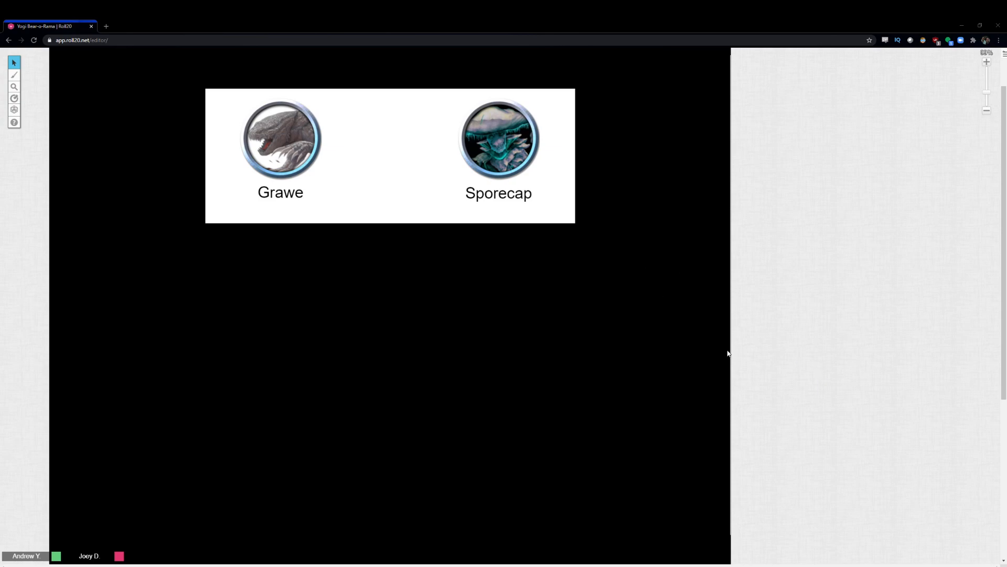
{"action": "mouse_move", "coordinate": [736, 354]}
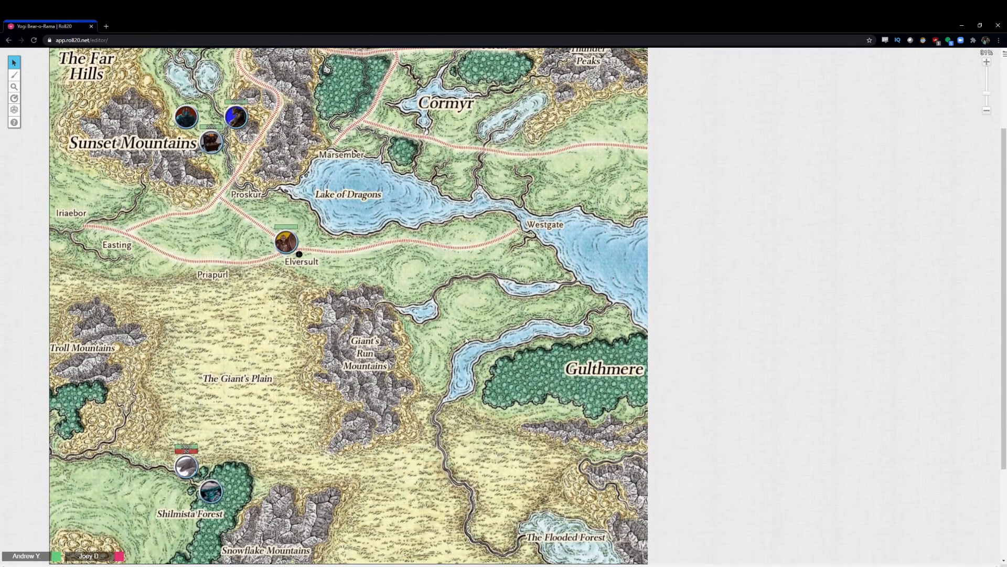
- Scroll the regional map to reveal Darkhold and the Storm Horns to the north
{"action": "scroll", "scroll_direction": "down", "scroll_amount": 3}
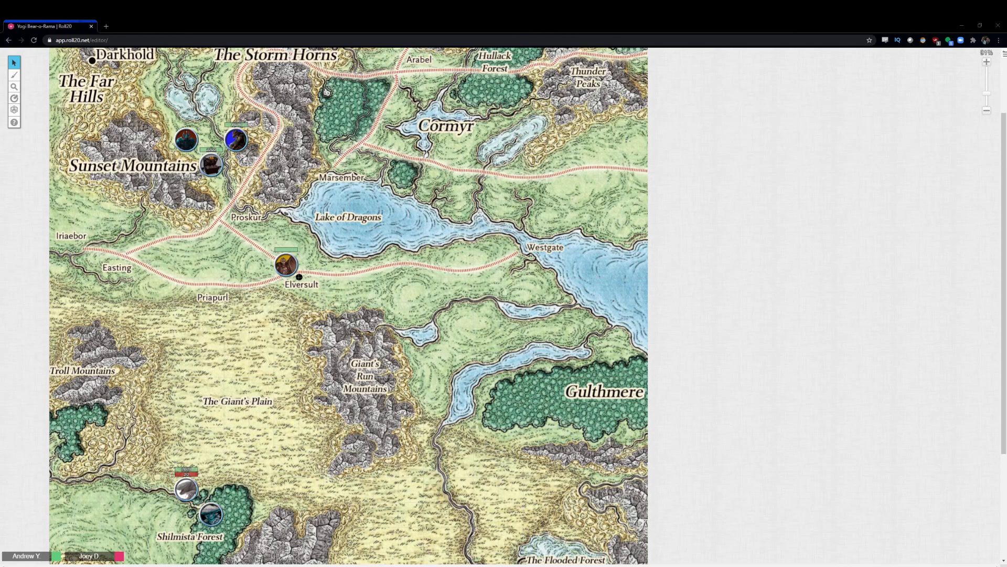
{"action": "mouse_move", "coordinate": [934, 297]}
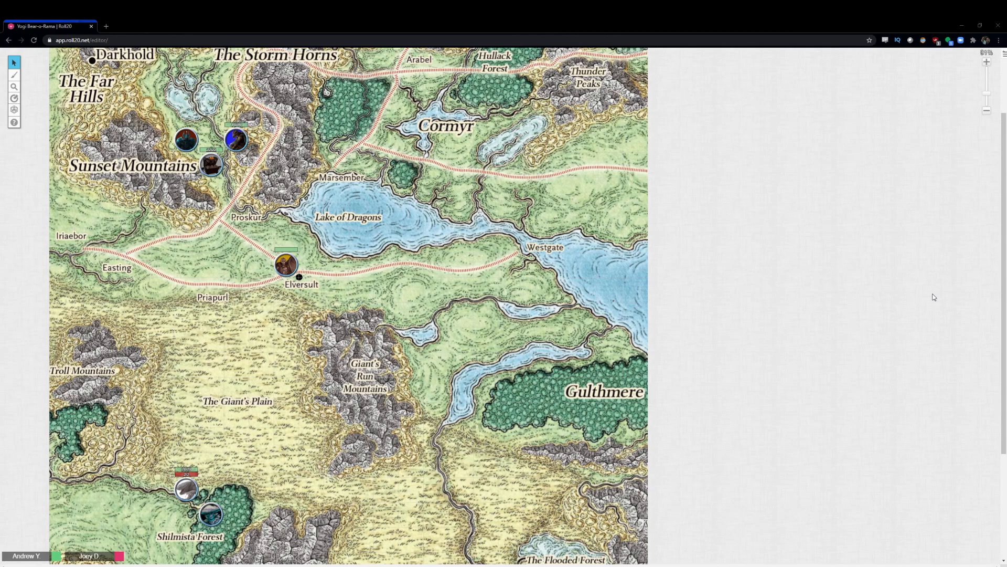
{"action": "mouse_move", "coordinate": [935, 179]}
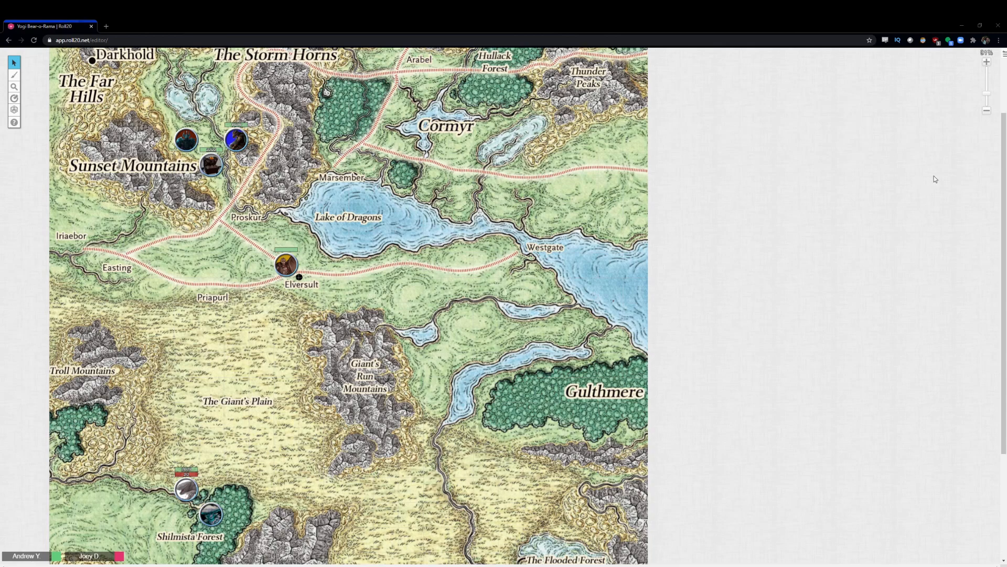
- Scroll to the map's southern edge, showing the Shining Plains and Flooded Forest
{"action": "scroll", "scroll_direction": "down", "scroll_amount": 3}
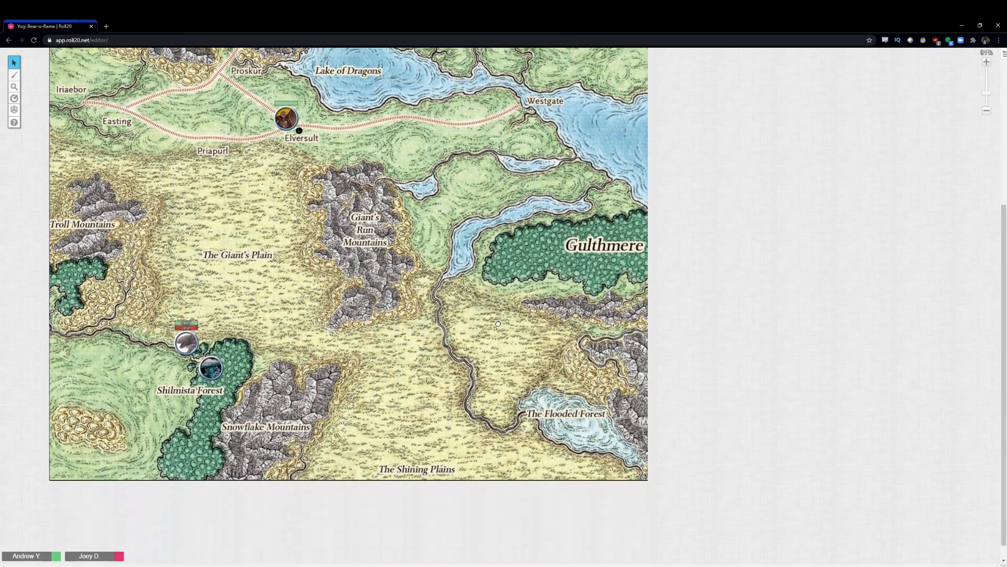
{"action": "scroll", "scroll_direction": "down", "scroll_amount": 3}
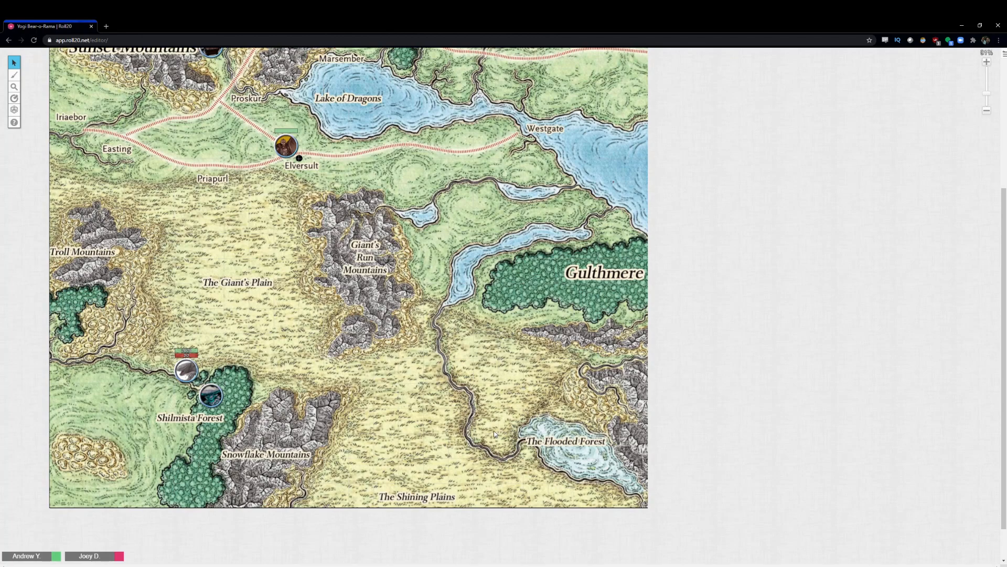
{"action": "mouse_move", "coordinate": [537, 453]}
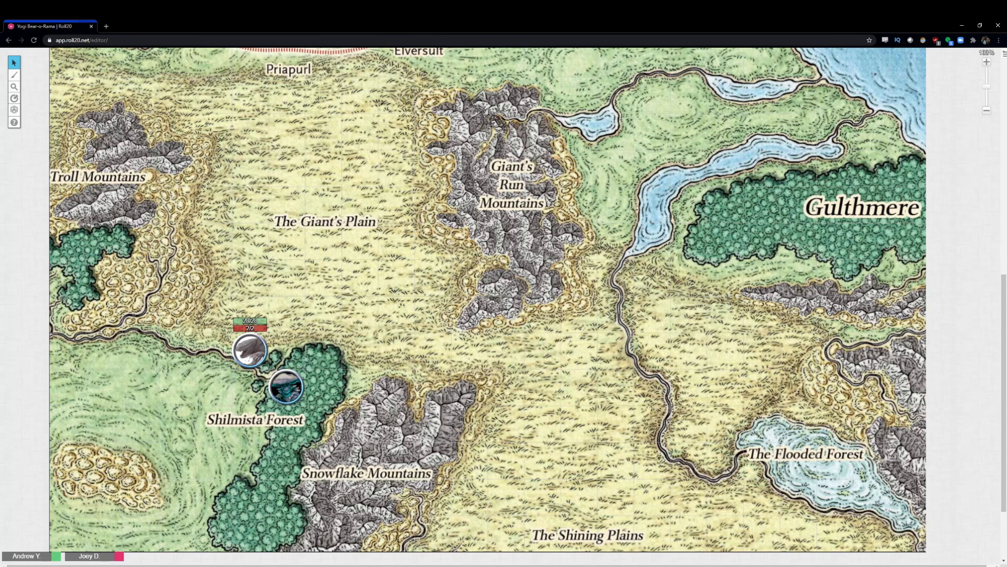
{"action": "mouse_move", "coordinate": [893, 376]}
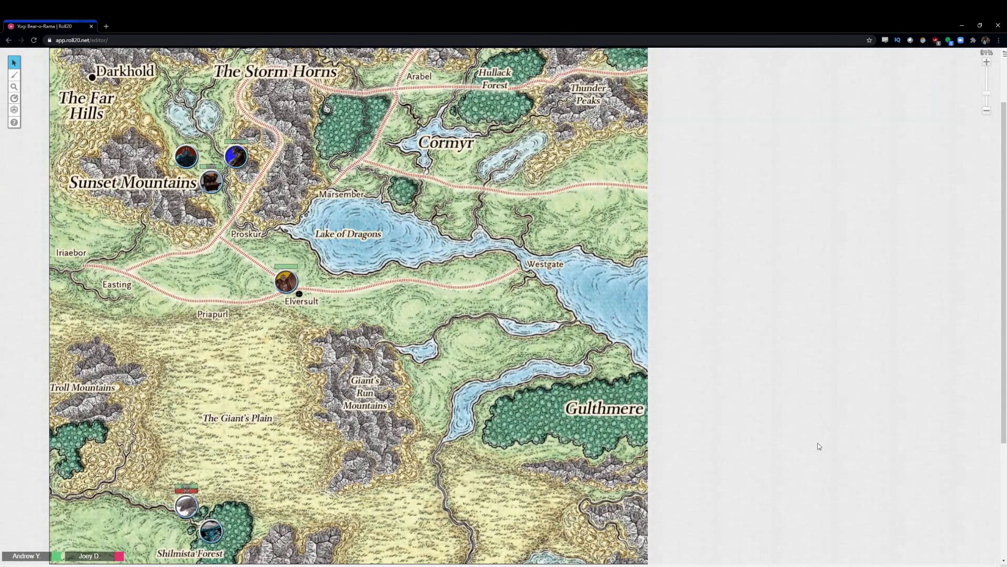
{"action": "mouse_move", "coordinate": [915, 400]}
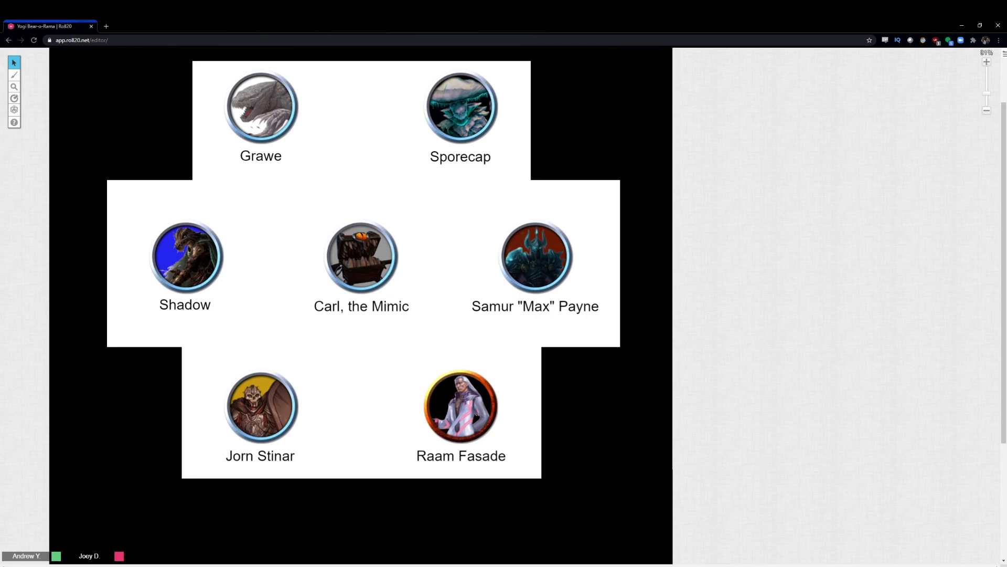
{"action": "mouse_move", "coordinate": [986, 121]}
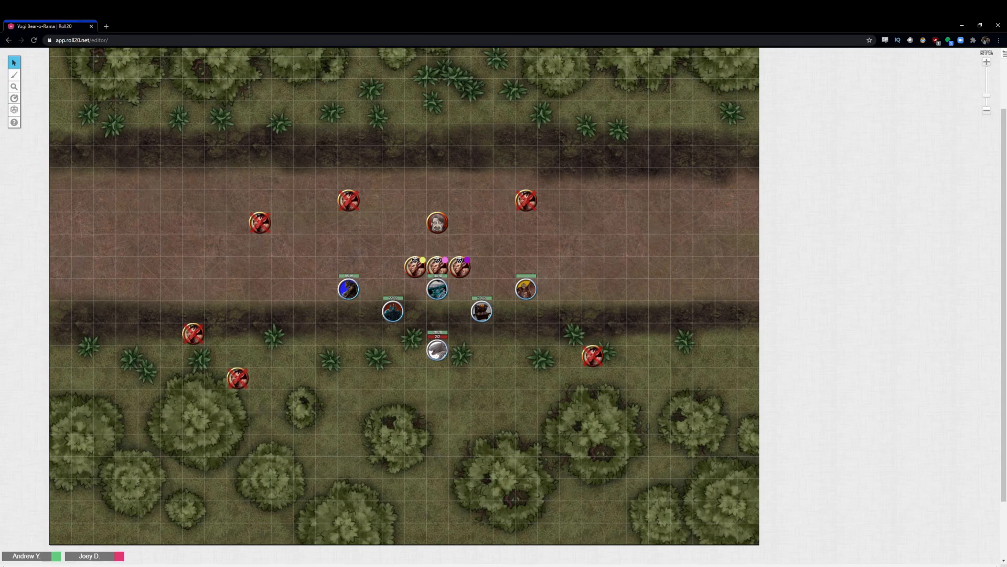
- Drag down to bring the gridded goblin cave-tunnel map into view
{"action": "left_click_drag", "start_coordinate": [437, 350], "coordinate": [437, 377]}
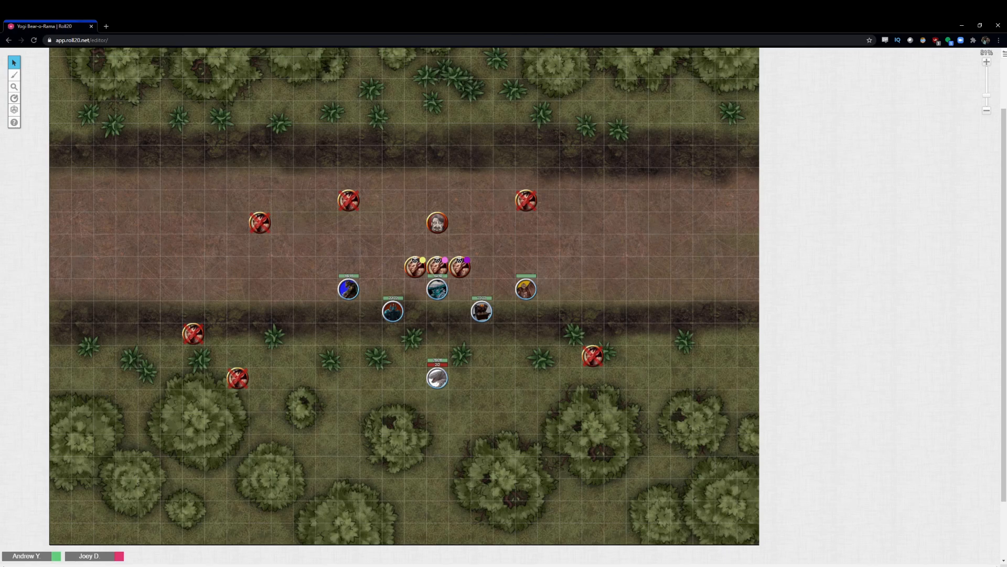
{"action": "left_click_drag", "start_coordinate": [437, 378], "coordinate": [437, 398]}
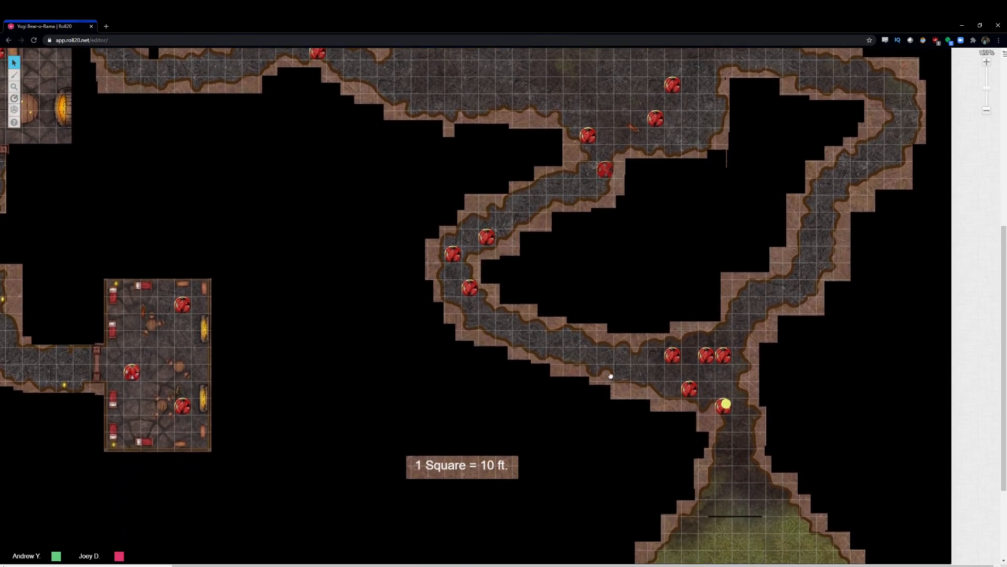
{"action": "scroll", "scroll_direction": "down", "scroll_amount": 3}
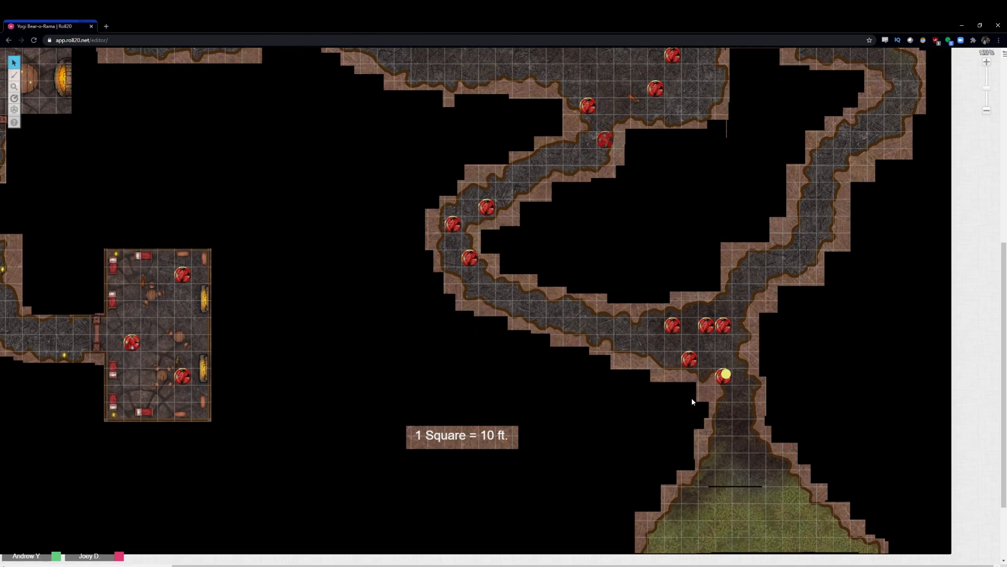
{"action": "mouse_move", "coordinate": [521, 252]}
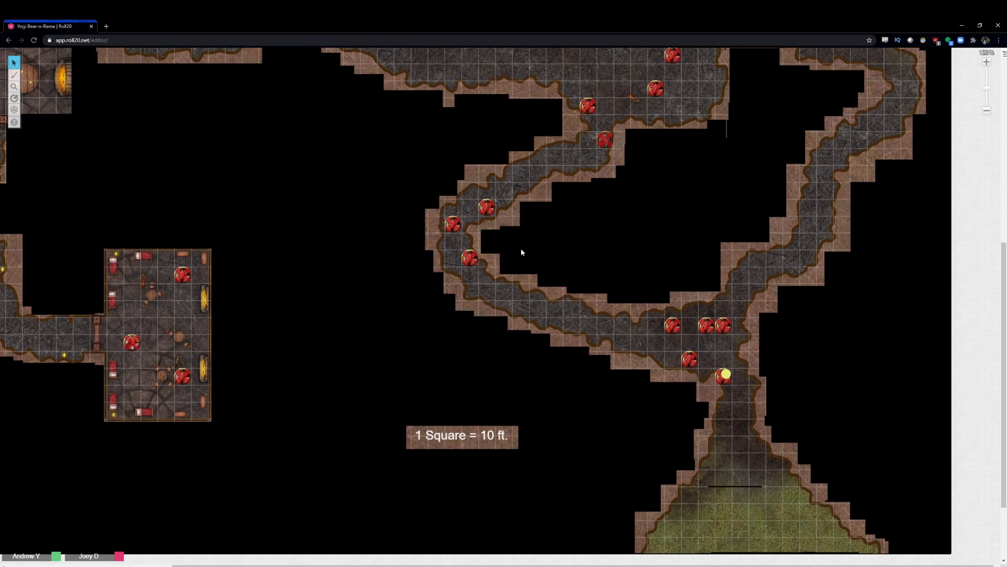
{"action": "mouse_move", "coordinate": [514, 255]}
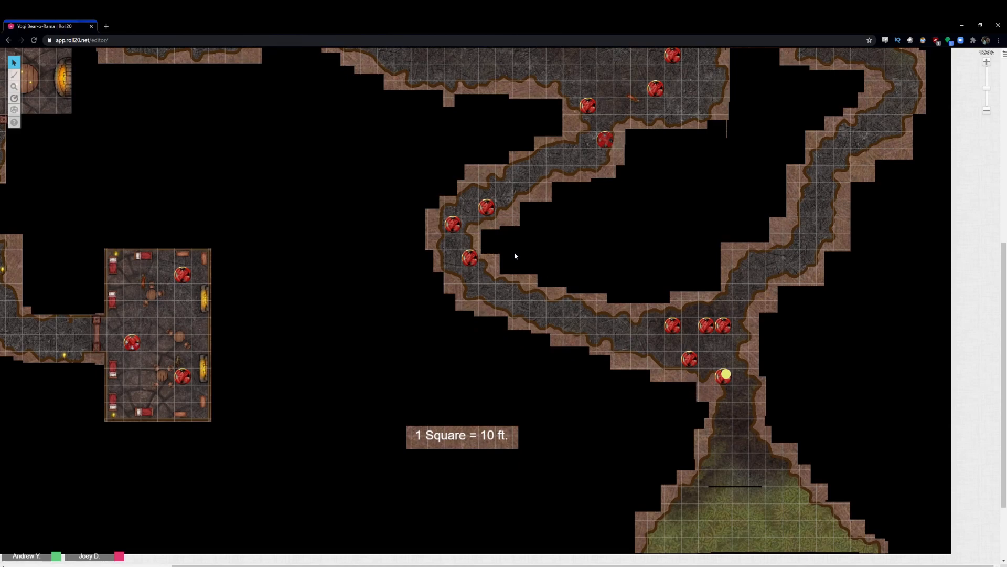
{"action": "mouse_move", "coordinate": [642, 246]}
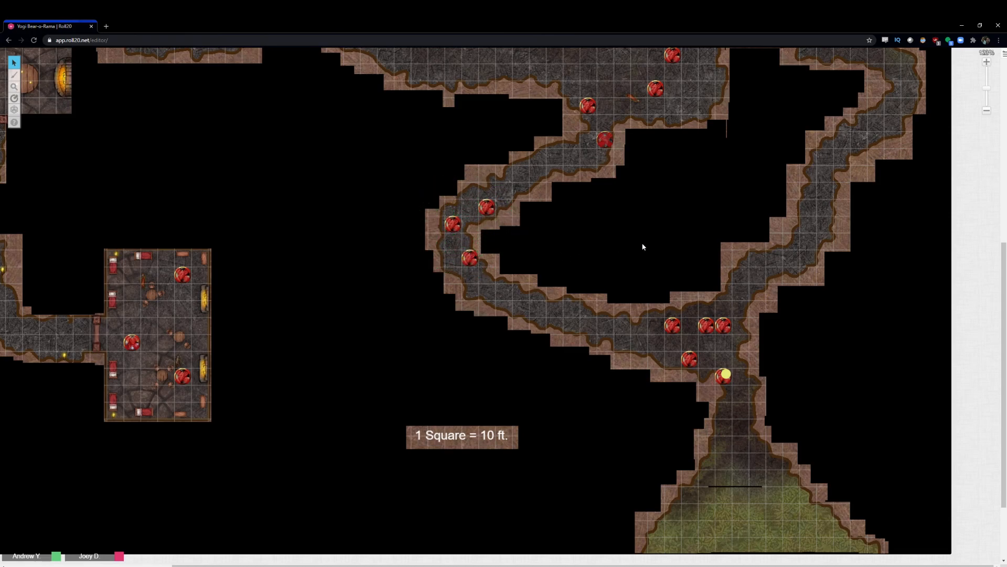
{"action": "mouse_move", "coordinate": [939, 243]}
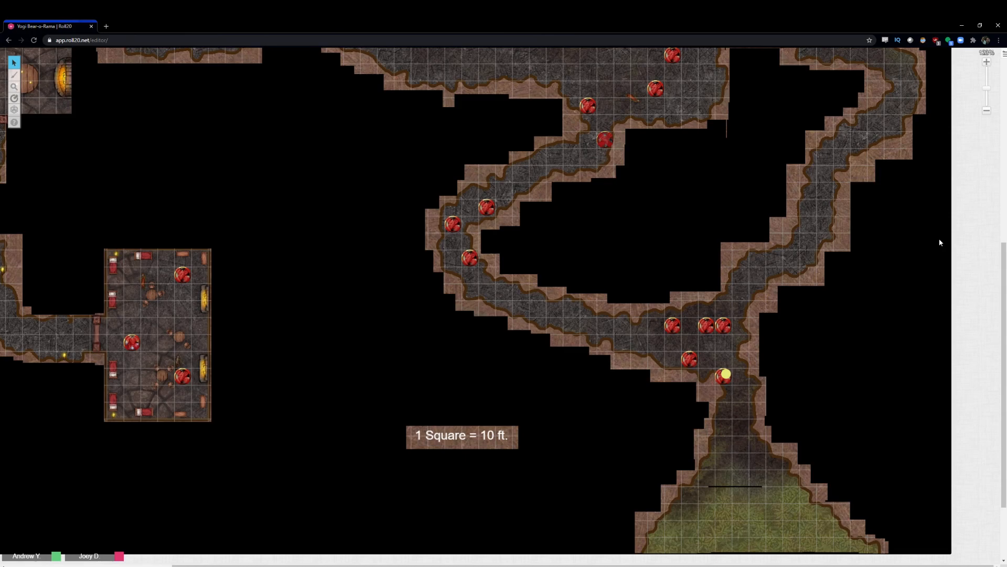
{"action": "mouse_move", "coordinate": [938, 235]}
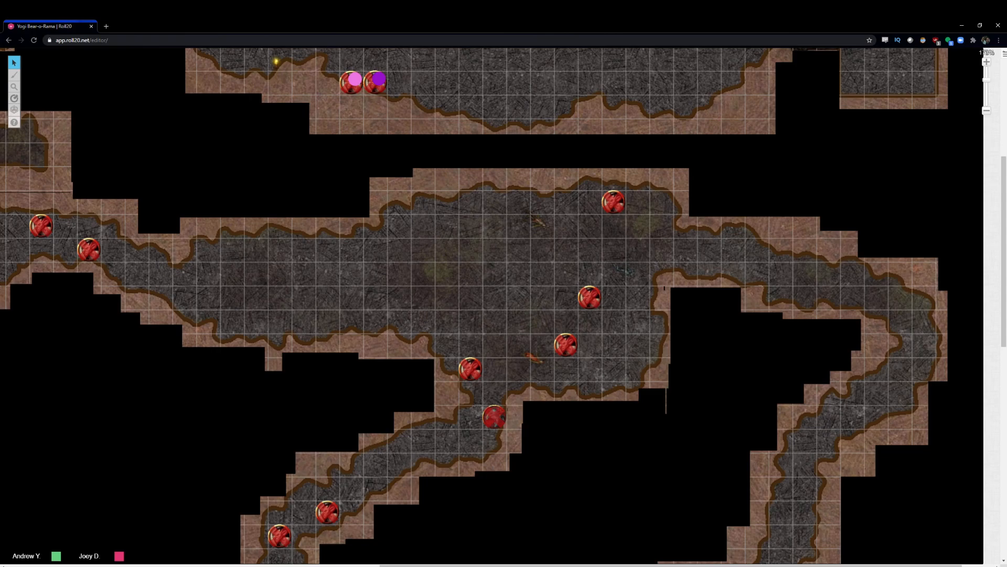
{"action": "mouse_move", "coordinate": [789, 504]}
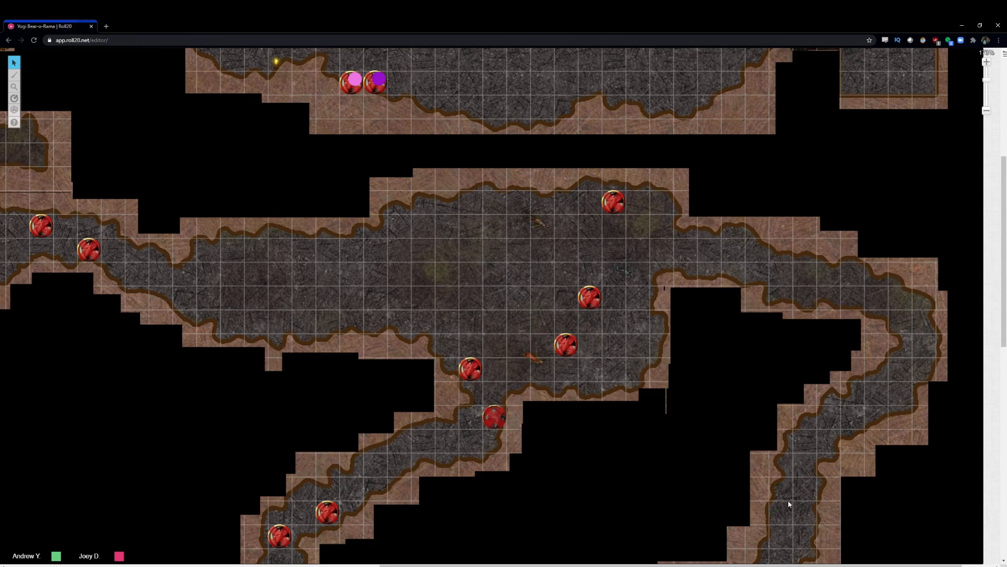
{"action": "mouse_move", "coordinate": [651, 434]}
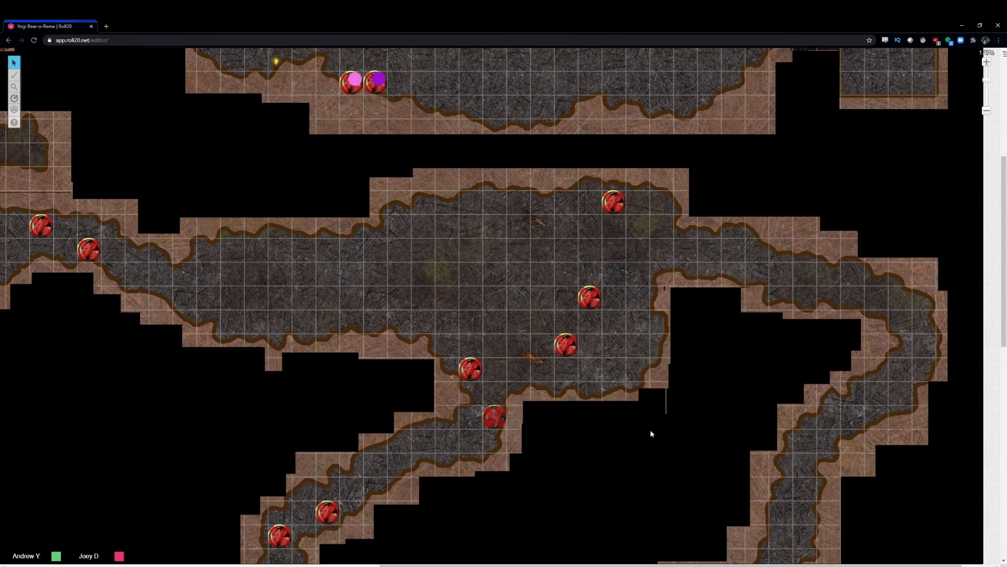
{"action": "mouse_move", "coordinate": [645, 437]}
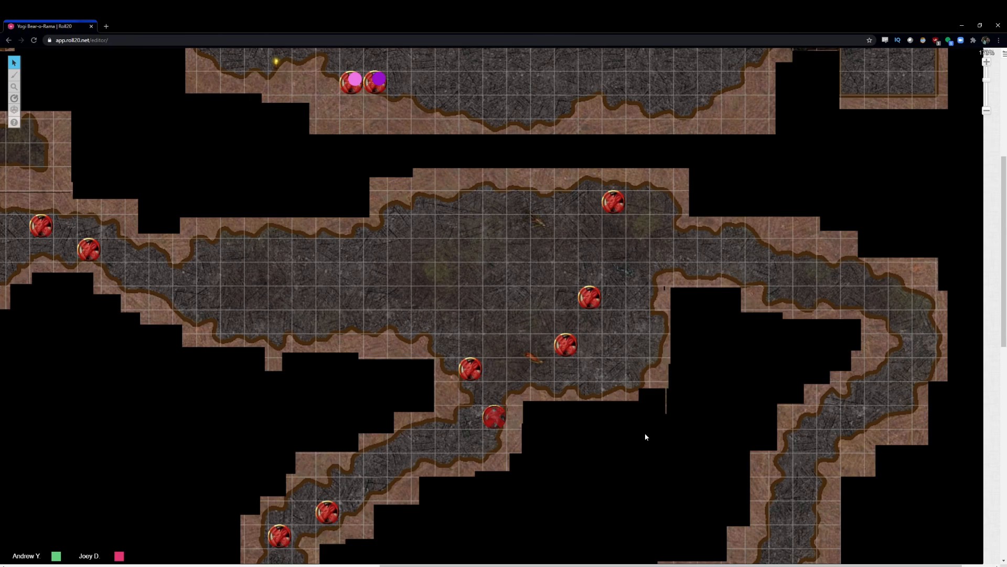
{"action": "mouse_move", "coordinate": [266, 356]}
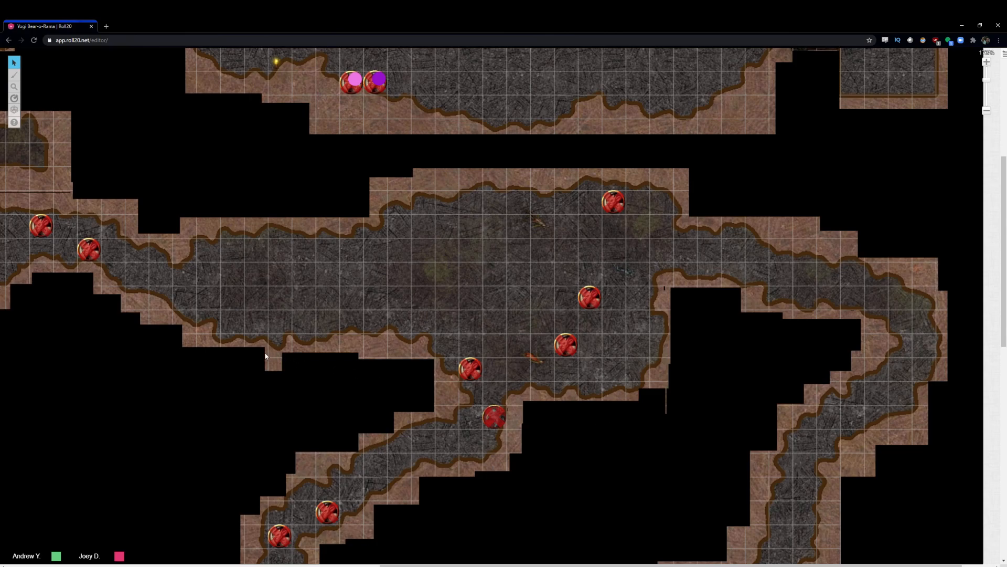
{"action": "mouse_move", "coordinate": [152, 358]}
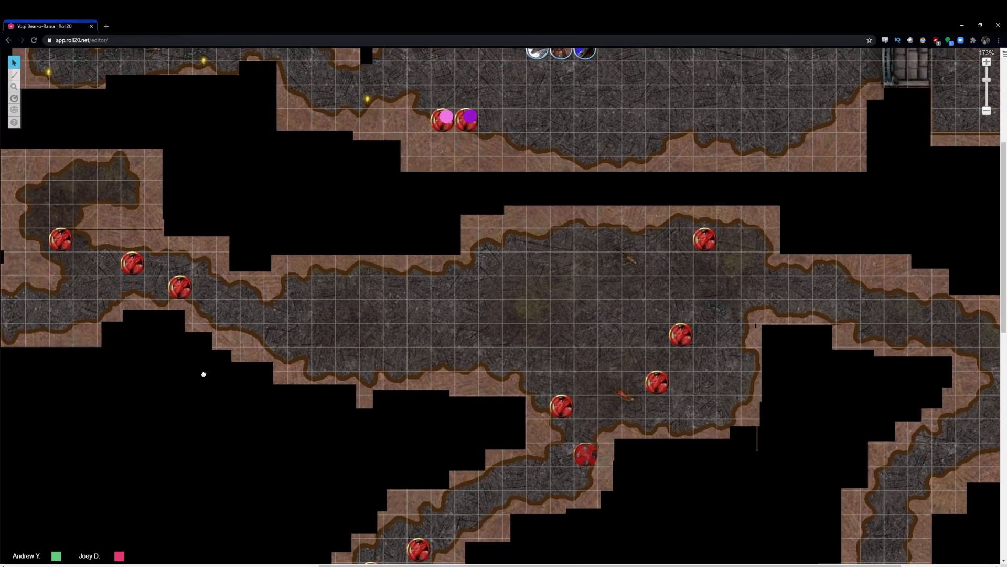
- Scroll the cave map to frame the western side chamber and southern passage
{"action": "scroll", "scroll_direction": "down", "scroll_amount": 3}
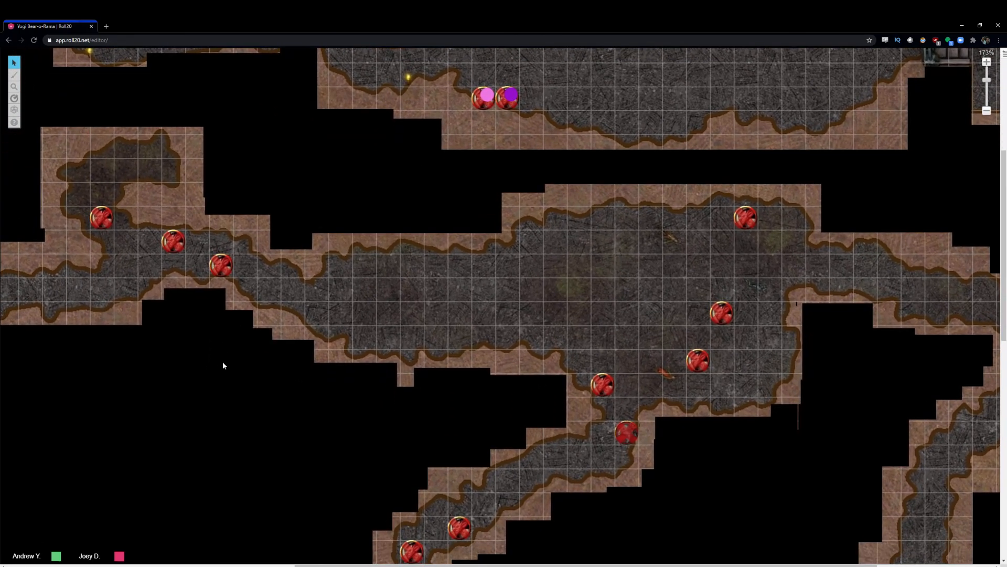
{"action": "scroll", "scroll_direction": "down", "scroll_amount": 3}
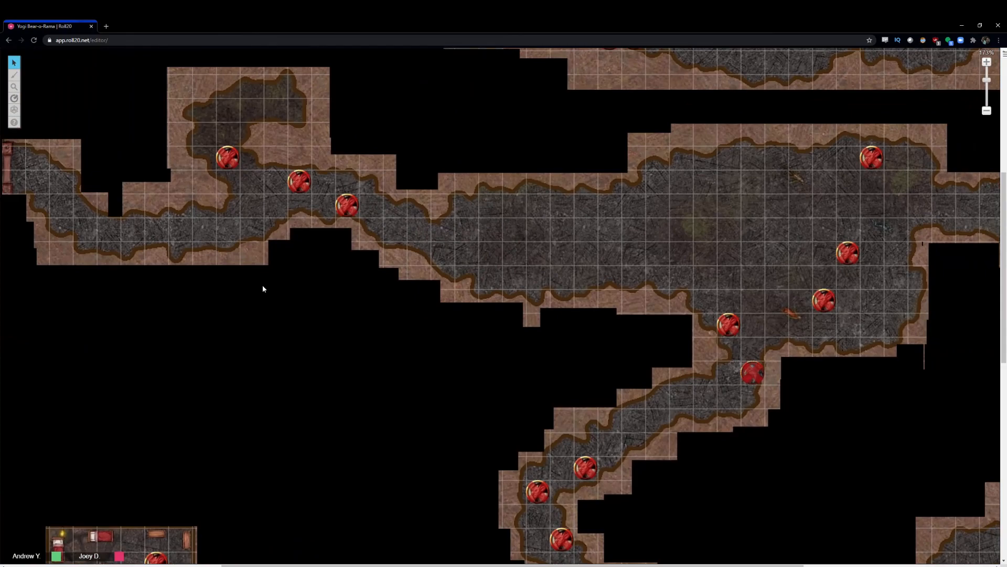
{"action": "mouse_move", "coordinate": [262, 289]}
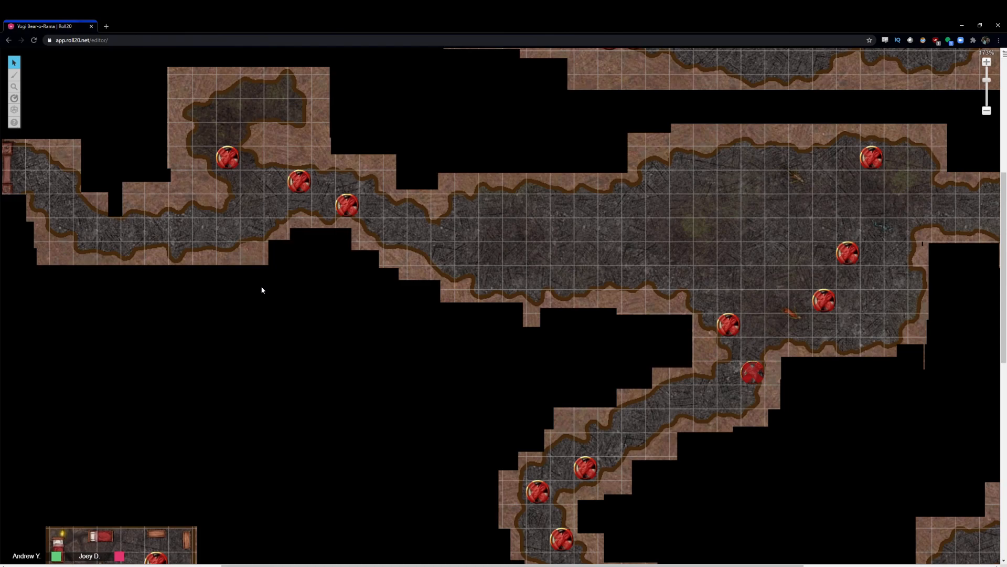
{"action": "mouse_move", "coordinate": [829, 456]}
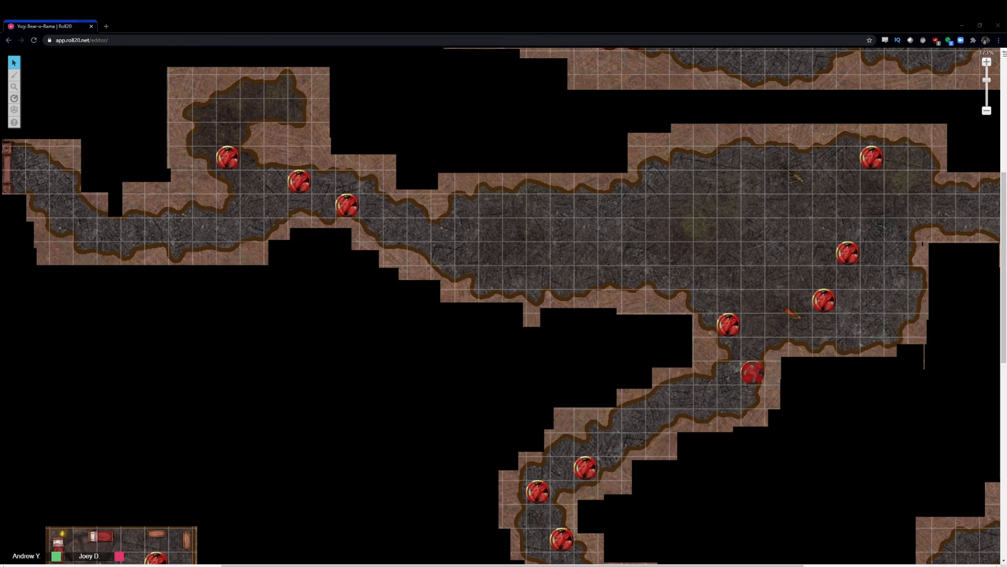
{"action": "mouse_move", "coordinate": [361, 330]}
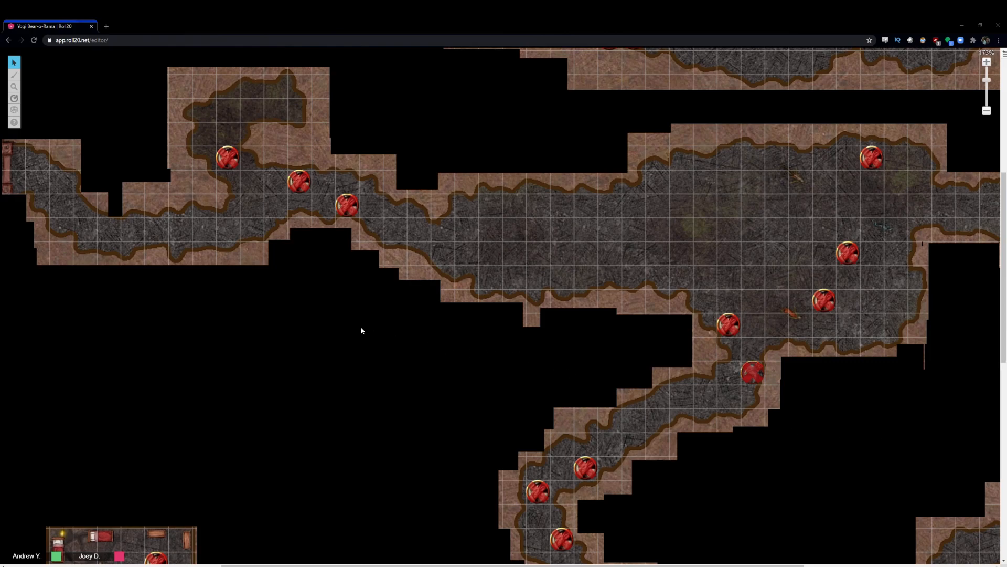
{"action": "mouse_move", "coordinate": [303, 353]}
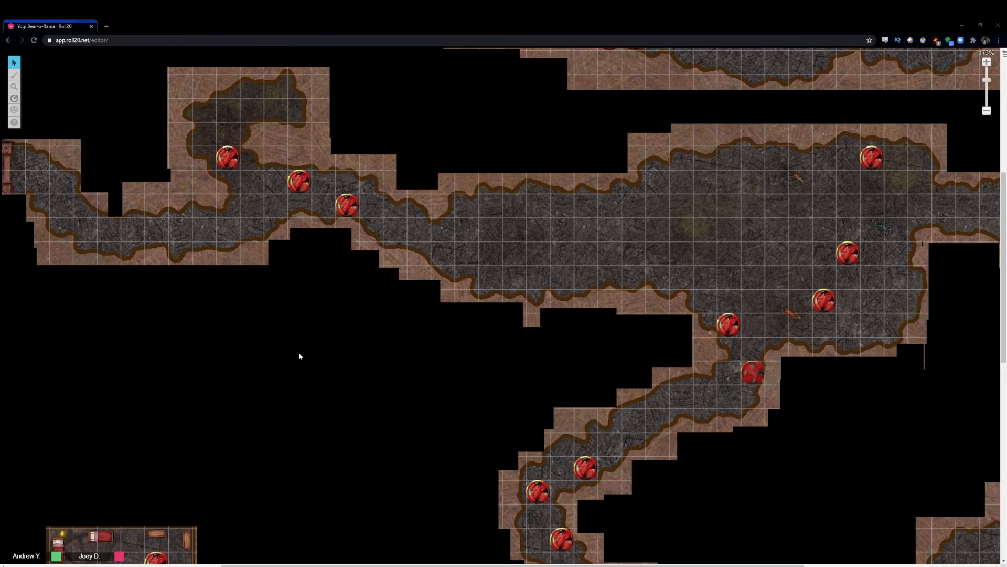
{"action": "mouse_move", "coordinate": [29, 284]}
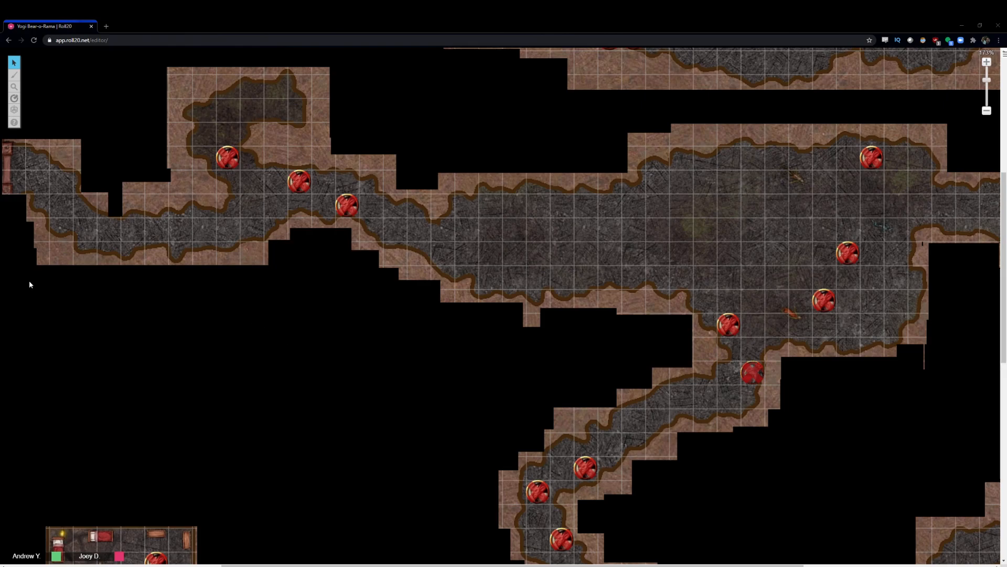
{"action": "mouse_move", "coordinate": [12, 211]}
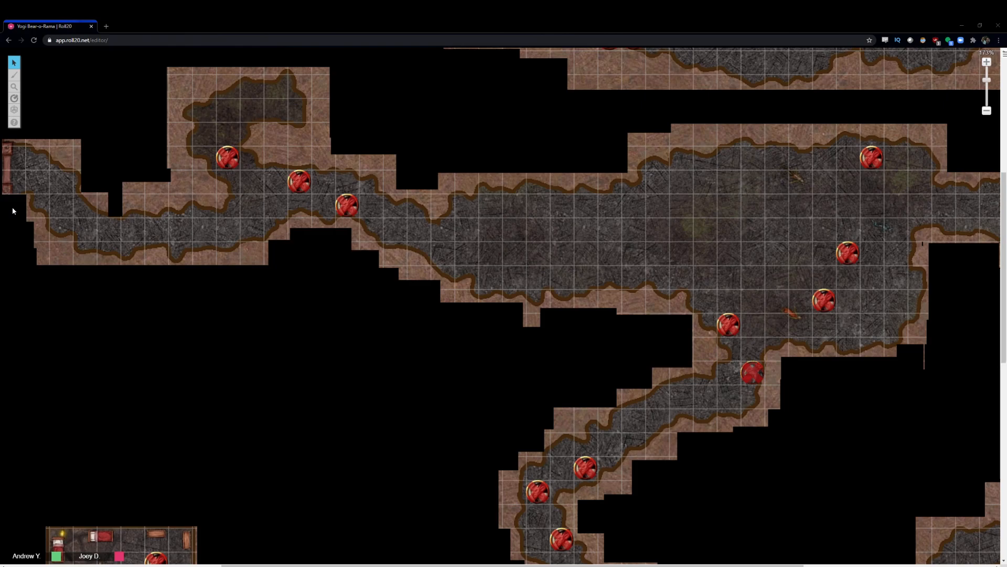
{"action": "mouse_move", "coordinate": [89, 297]}
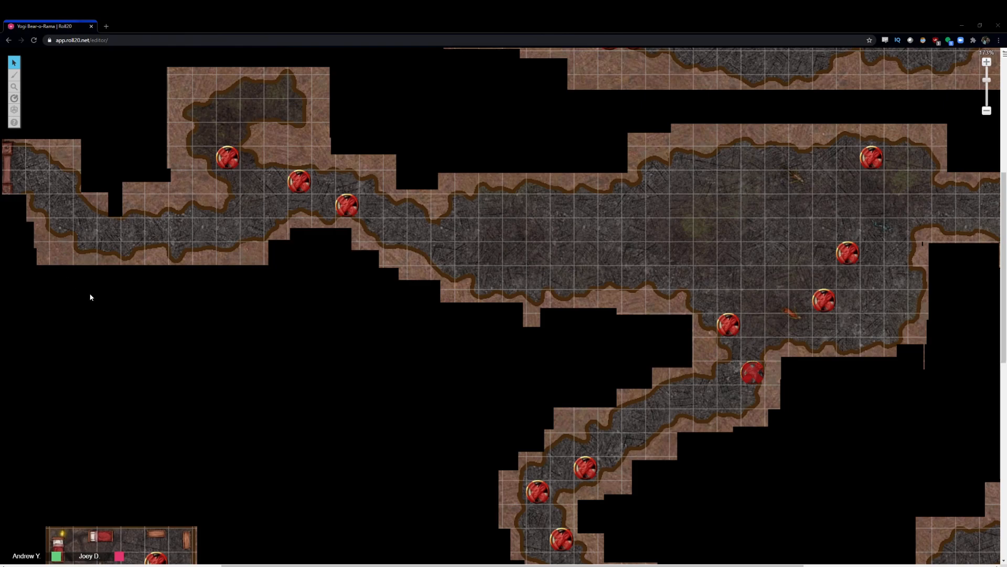
{"action": "mouse_move", "coordinate": [92, 295]}
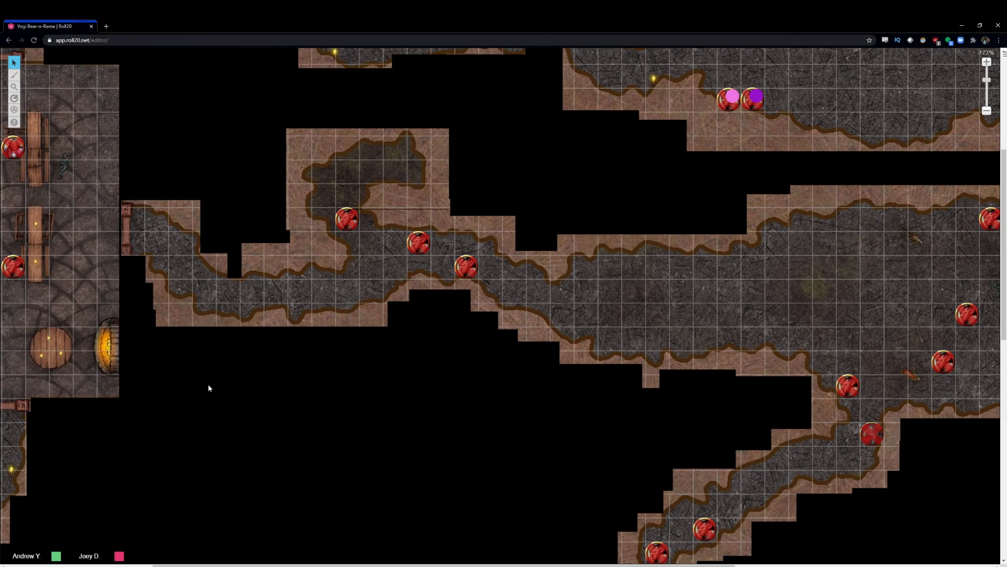
{"action": "mouse_move", "coordinate": [222, 403]}
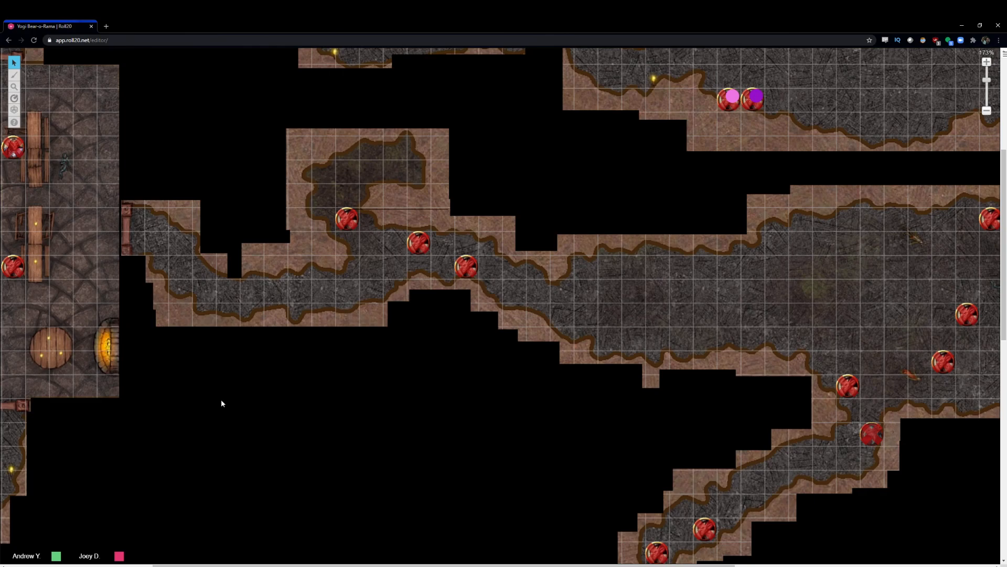
{"action": "mouse_move", "coordinate": [223, 407]}
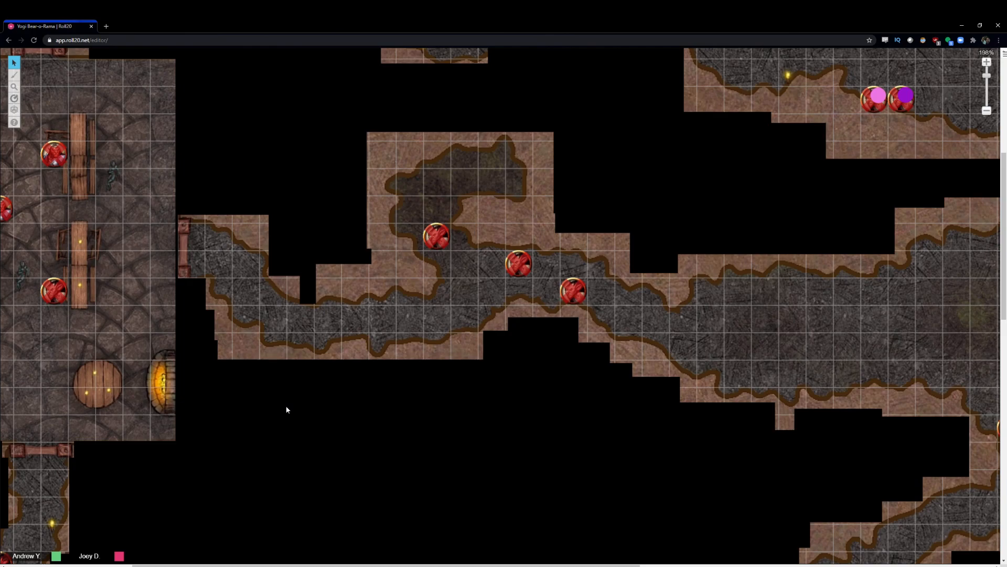
{"action": "mouse_move", "coordinate": [254, 362]}
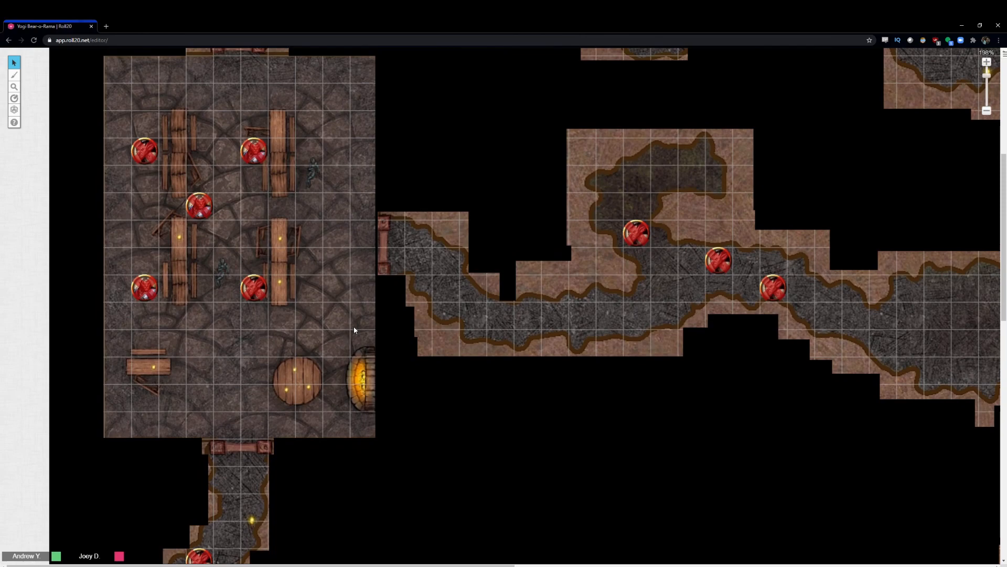
{"action": "mouse_move", "coordinate": [524, 418]}
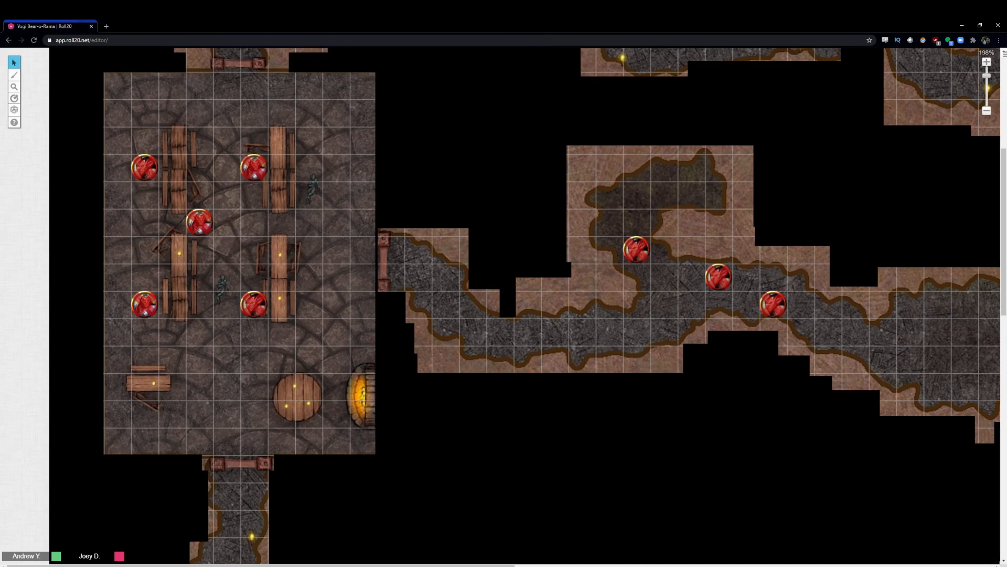
{"action": "mouse_move", "coordinate": [907, 442]}
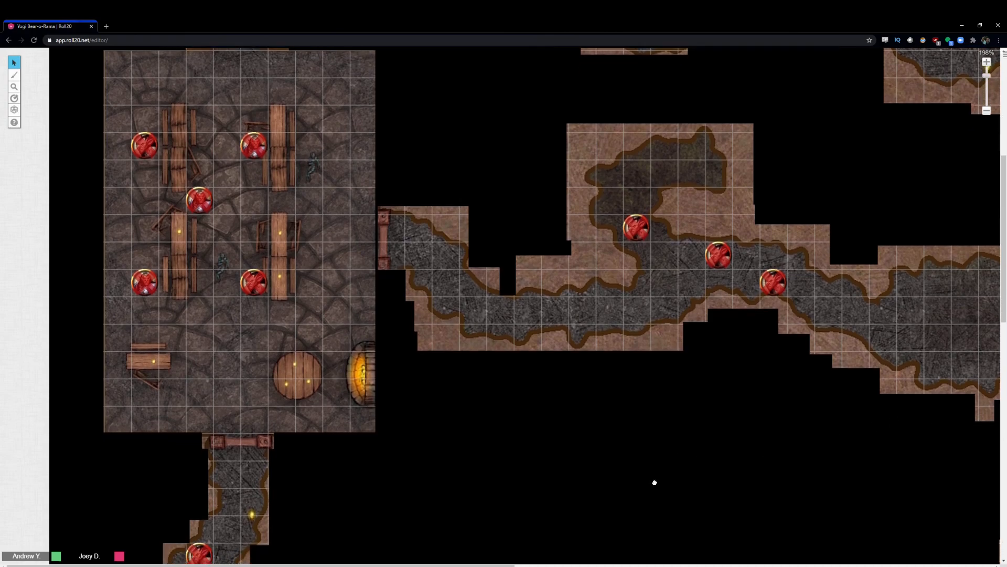
- Scroll back to the stone hall with wooden tables and the eastern winding passage
{"action": "scroll", "scroll_direction": "down", "scroll_amount": 3}
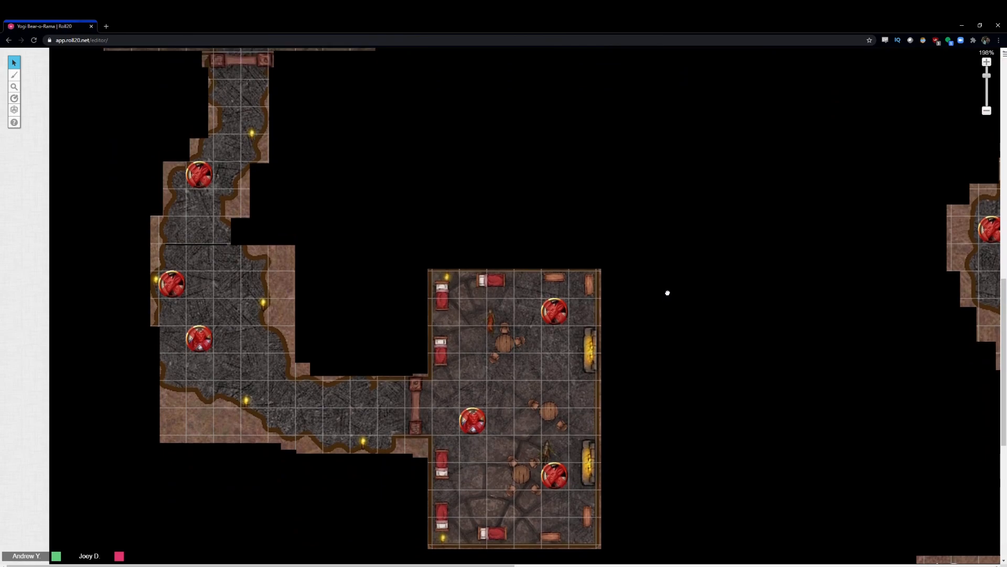
{"action": "mouse_move", "coordinate": [730, 340]}
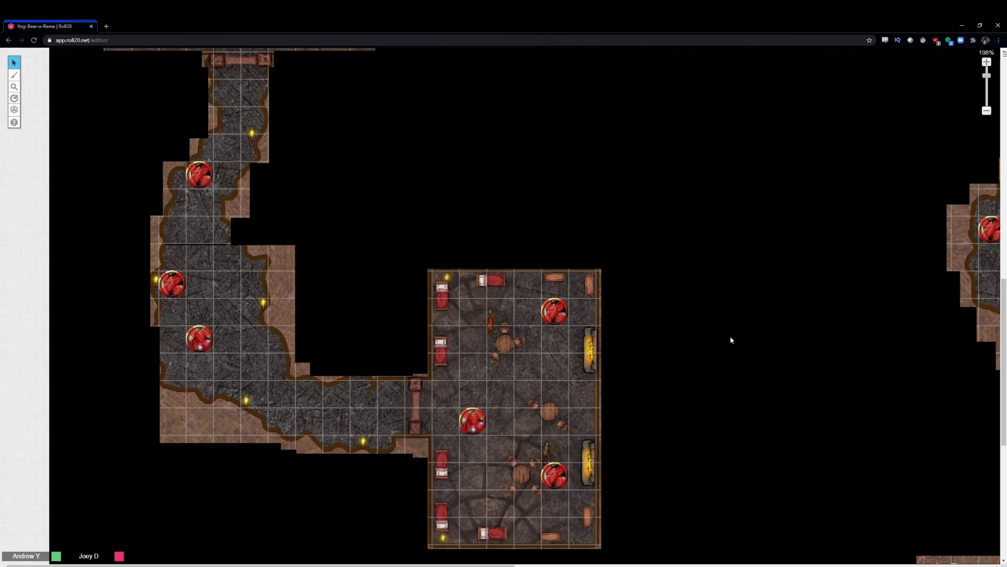
{"action": "mouse_move", "coordinate": [733, 320]}
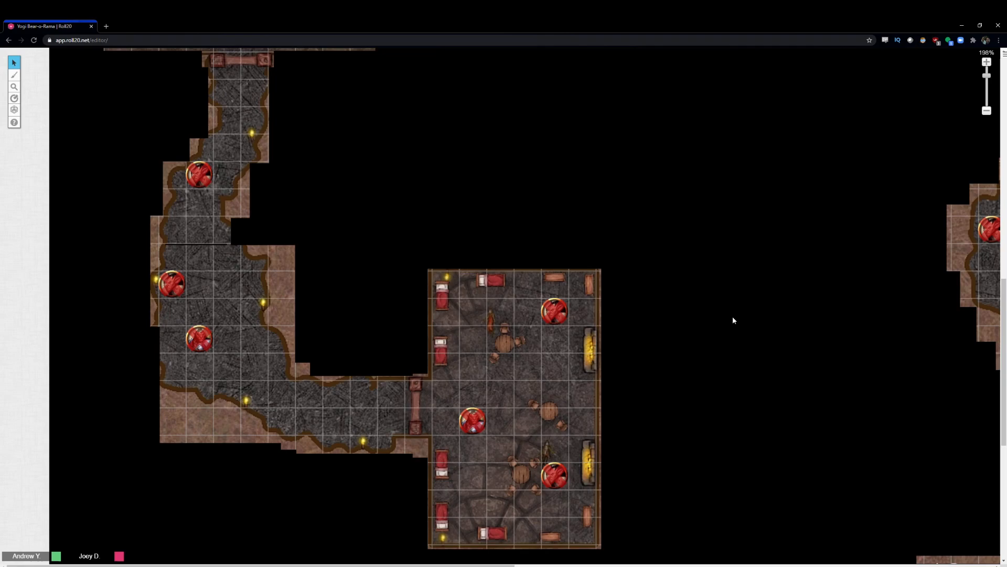
{"action": "mouse_move", "coordinate": [733, 296]}
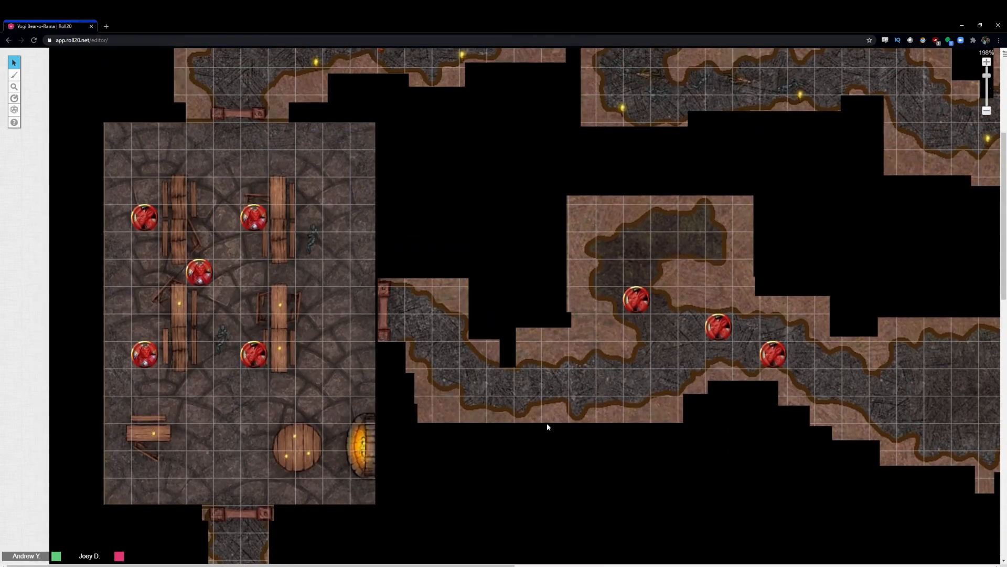
{"action": "scroll", "scroll_direction": "down", "scroll_amount": 3}
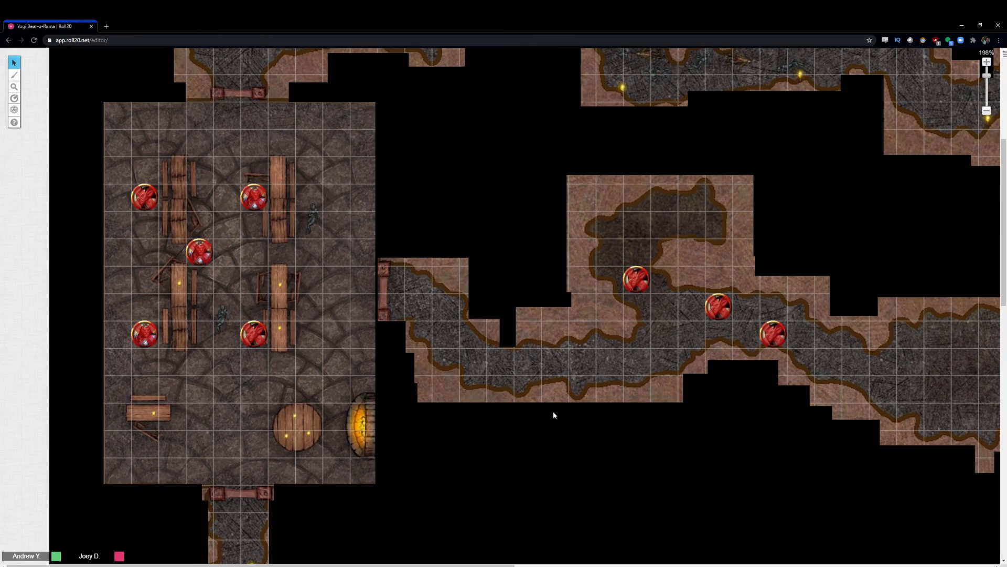
{"action": "mouse_move", "coordinate": [579, 395]}
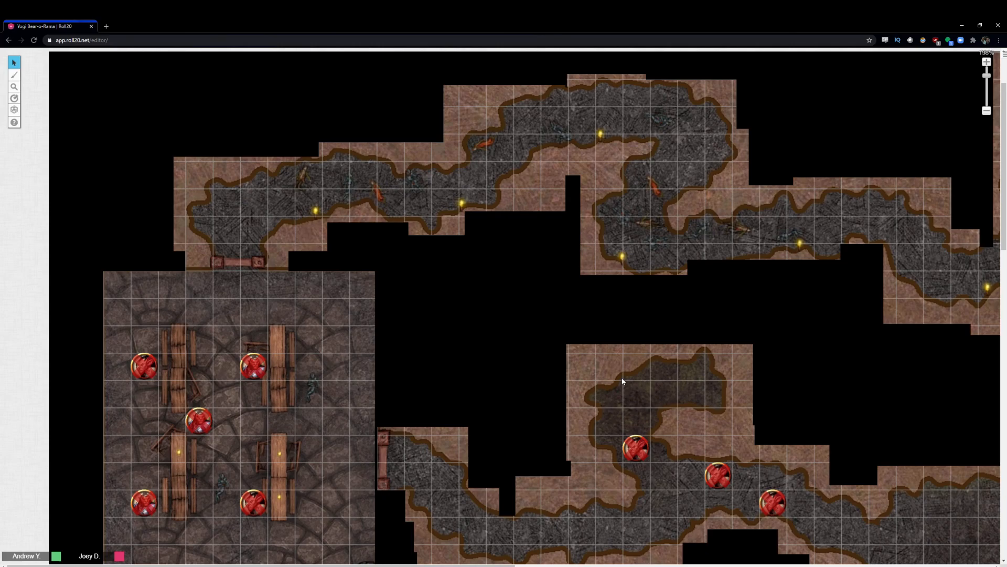
- Switch to the portrait page with Grawe, Sporecap, Shadow, Carl, Max, Jorn and Raam
{"action": "left_click_drag", "start_coordinate": [621, 381], "coordinate": [715, 354]}
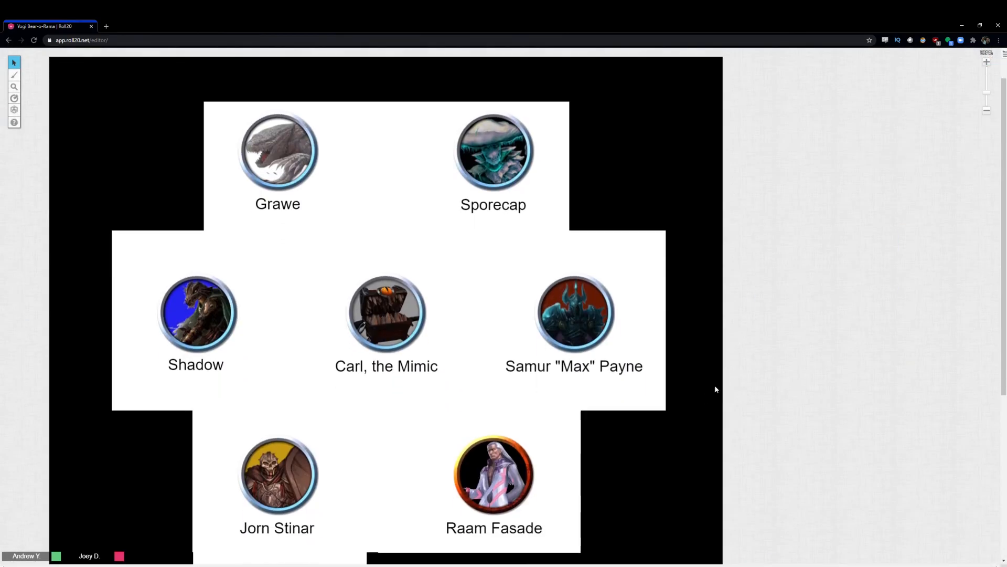
- Scroll the cavern map to the party tokens beside the two beasts, one crossed out
{"action": "scroll", "scroll_direction": "down", "scroll_amount": 3}
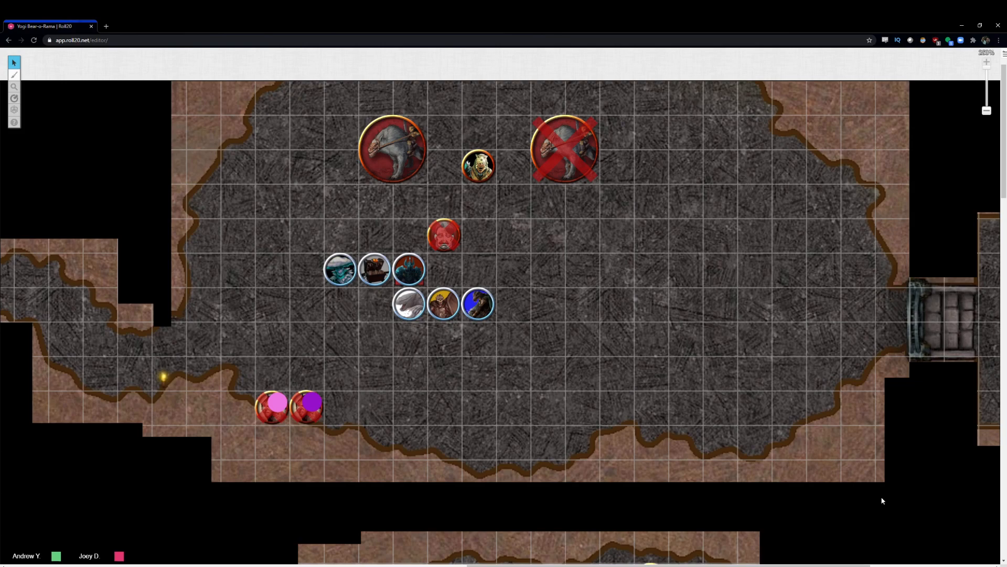
{"action": "mouse_move", "coordinate": [715, 350]}
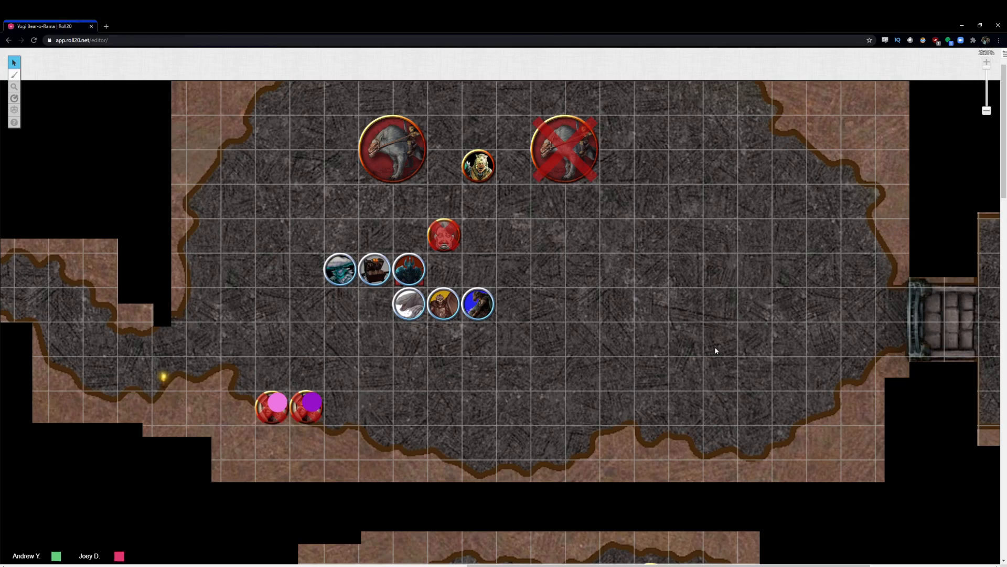
{"action": "mouse_move", "coordinate": [761, 359]}
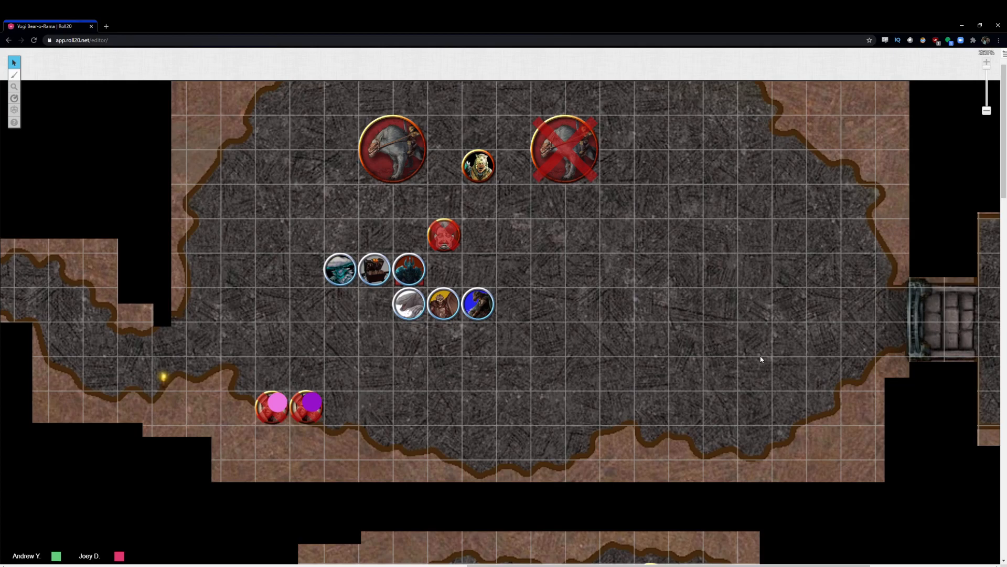
{"action": "left_click_drag", "start_coordinate": [761, 359], "coordinate": [723, 354]}
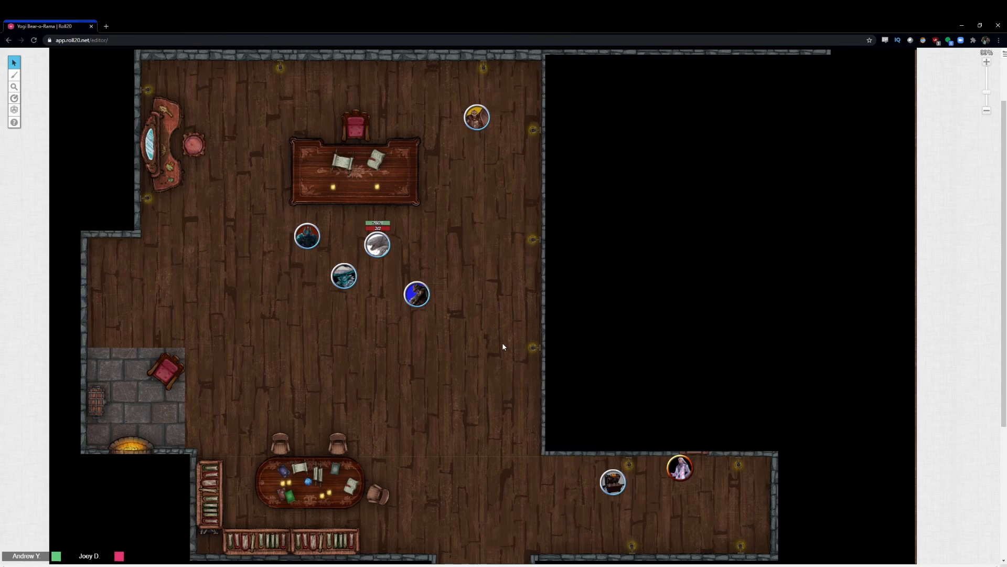
- Drag the party tokens into the lower-right room of the wooden-floored map
{"action": "left_click_drag", "start_coordinate": [416, 294], "coordinate": [571, 481]}
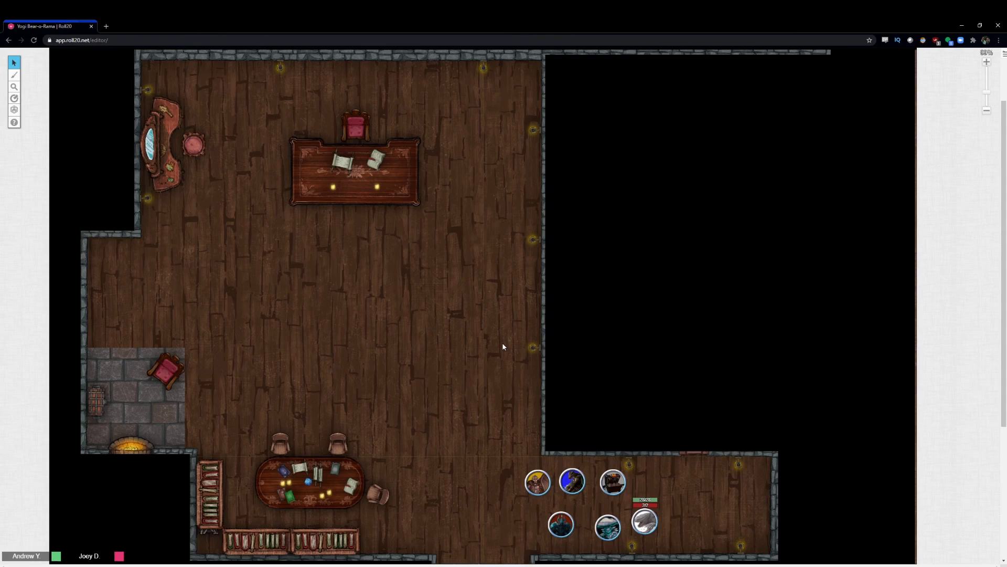
{"action": "mouse_move", "coordinate": [548, 314]}
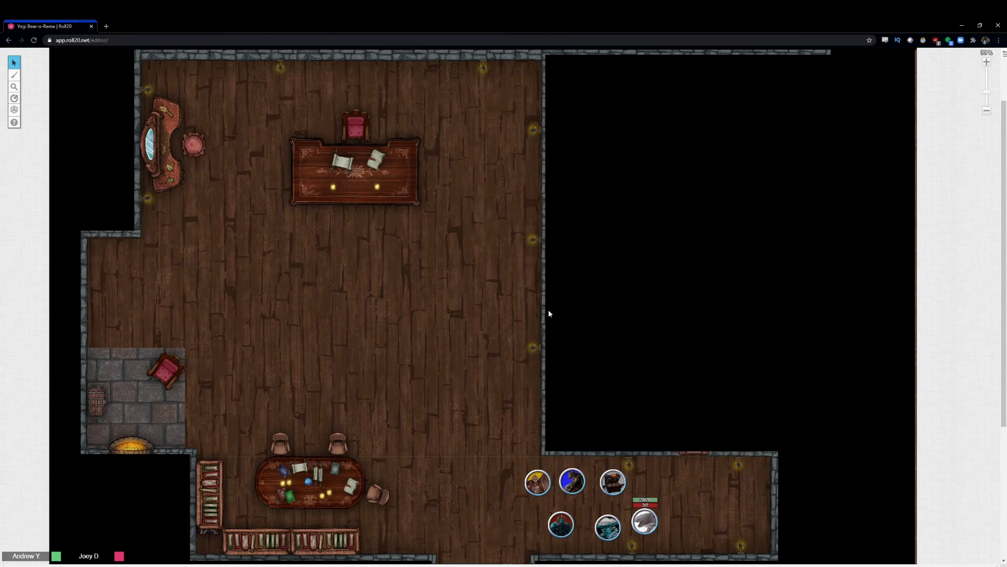